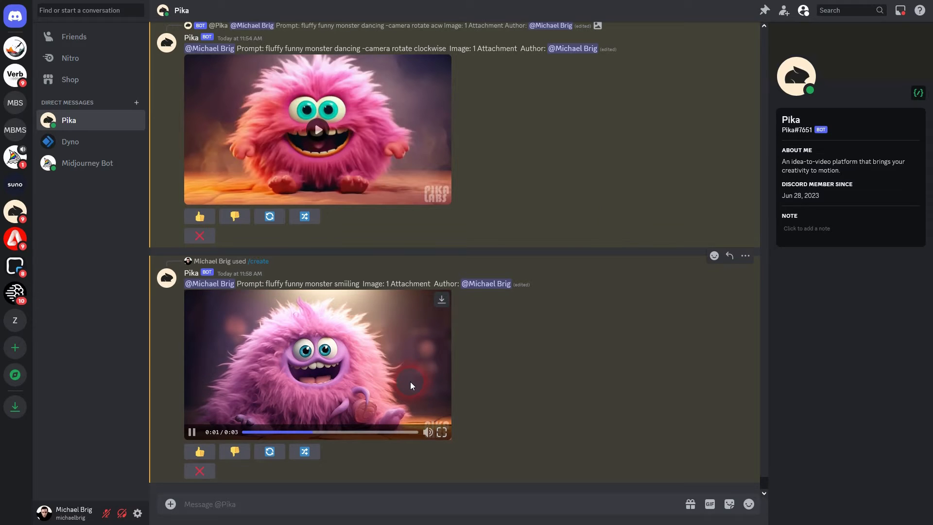
# - Remix the smiling monster video with '-camera zoom in' appended and submit it to Pika
pyautogui.click(304, 451)
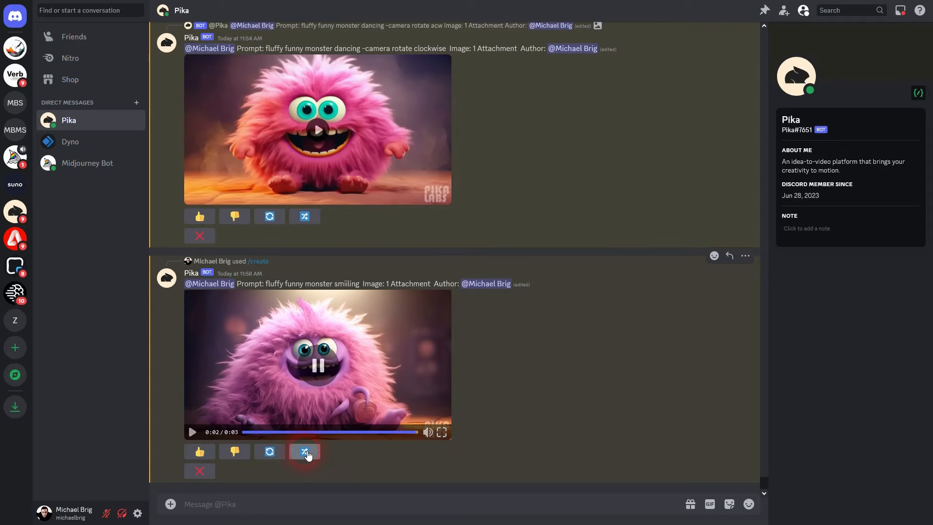
pyautogui.click(304, 451)
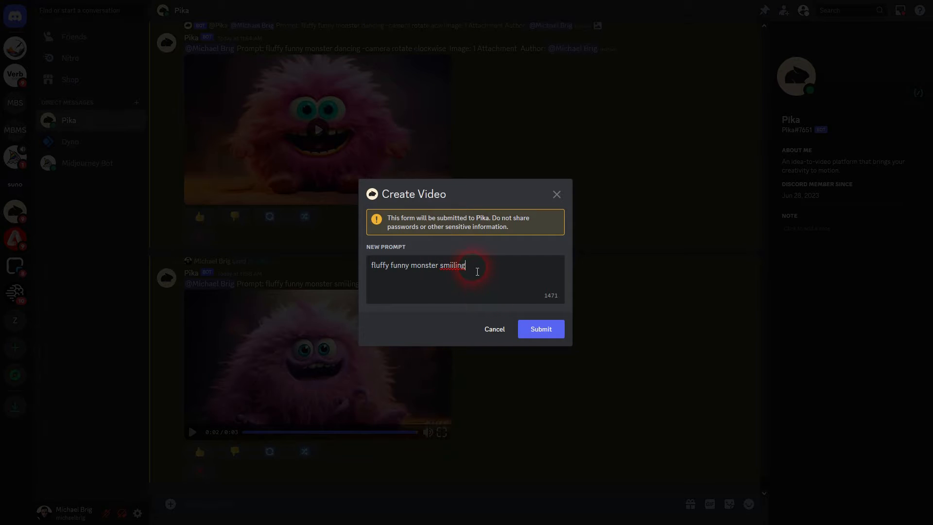
pyautogui.write('-camerra')
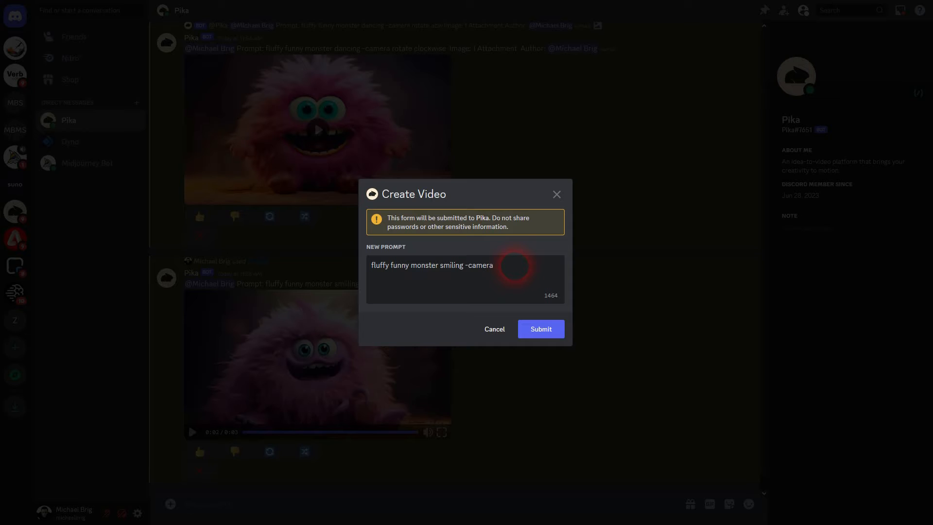
pyautogui.write('zoom')
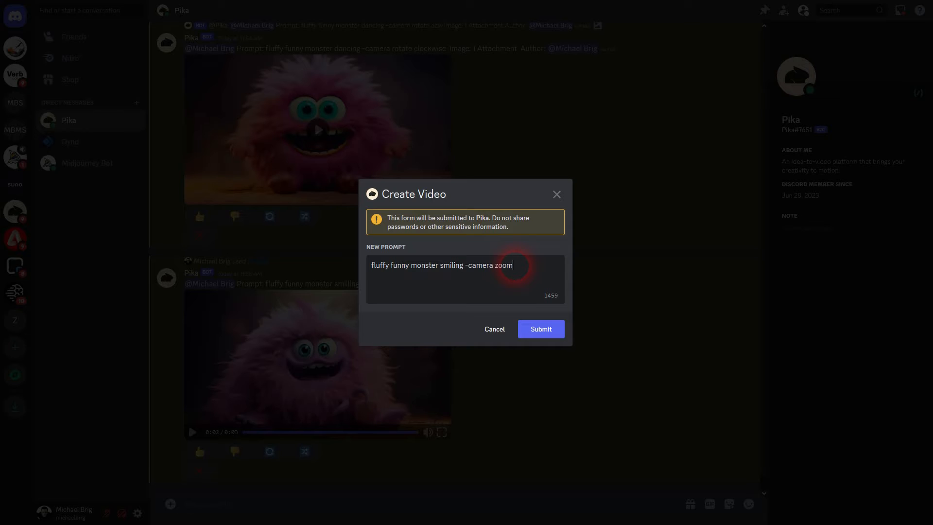
pyautogui.write('in')
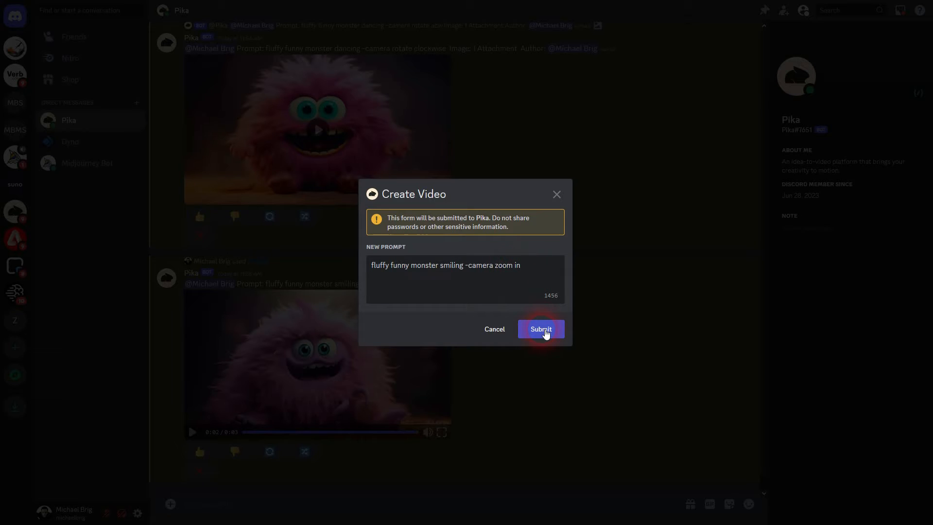
pyautogui.click(539, 330)
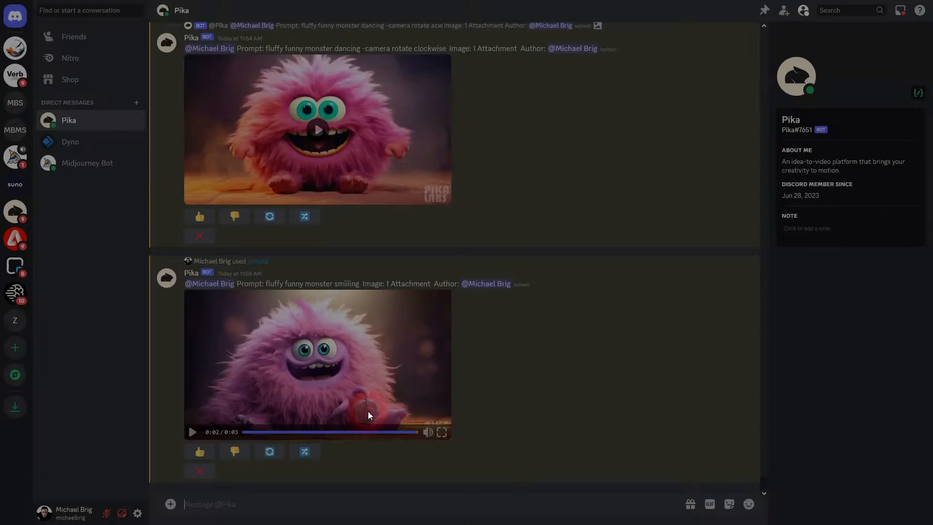
# - Remix again with the prompt ending '-camera zoom out' and submit the request
pyautogui.click(304, 387)
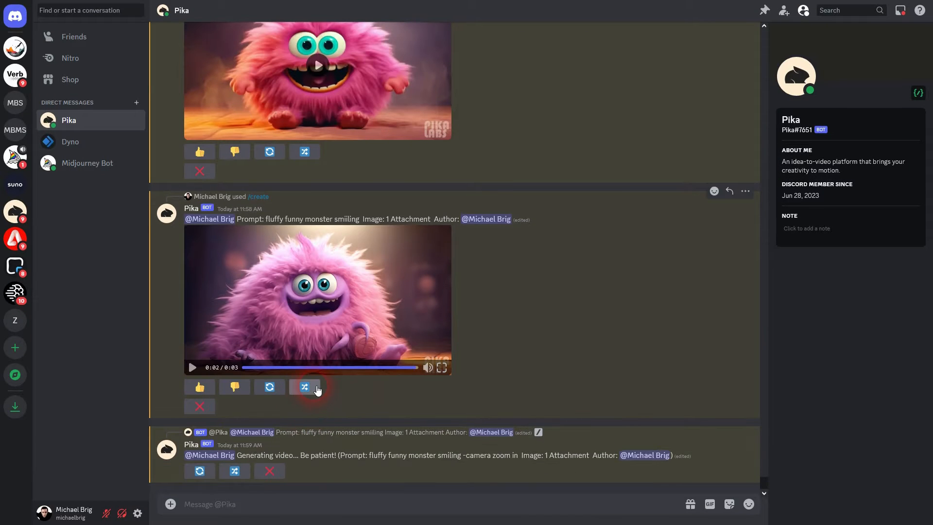
pyautogui.click(304, 387)
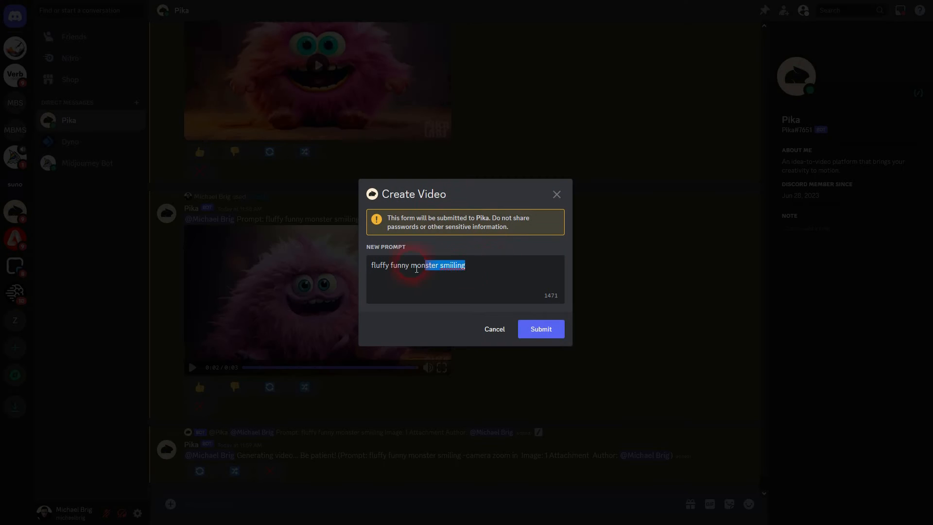
pyautogui.write('-camera zoom i')
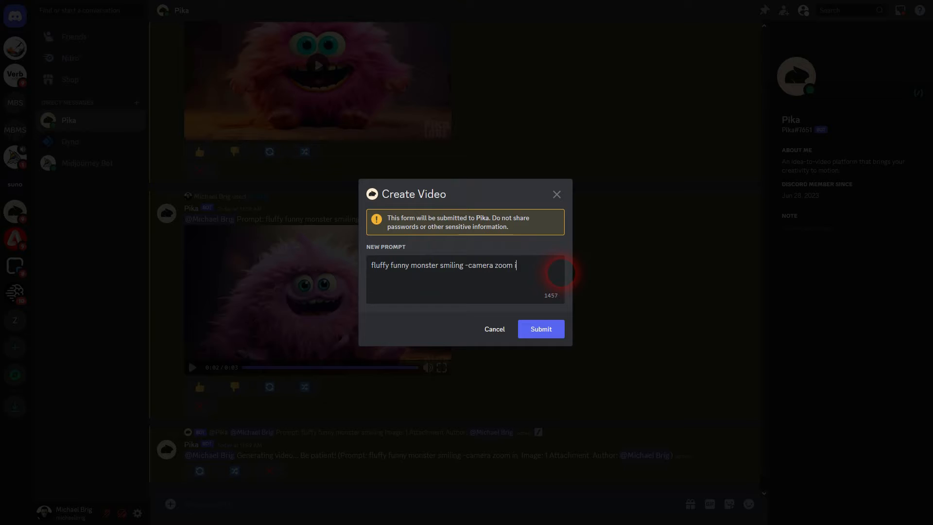
pyautogui.write('out')
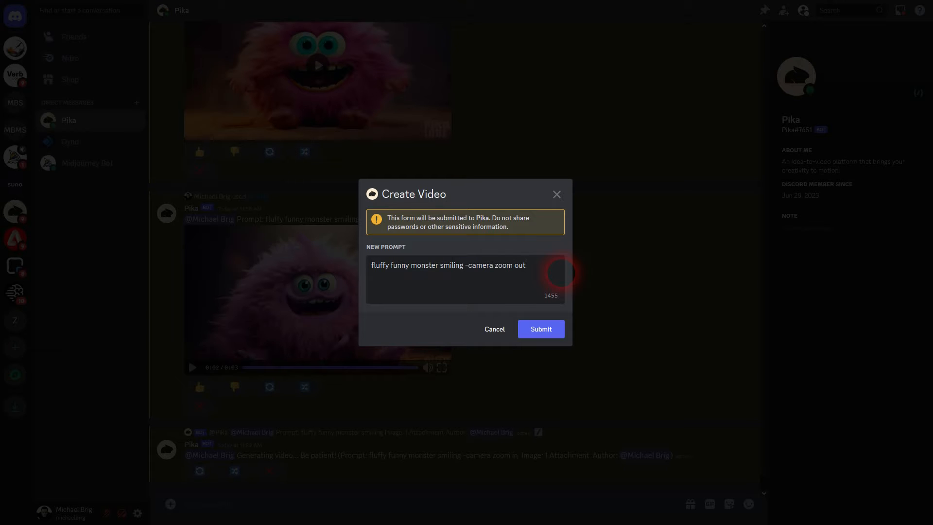
pyautogui.click(539, 328)
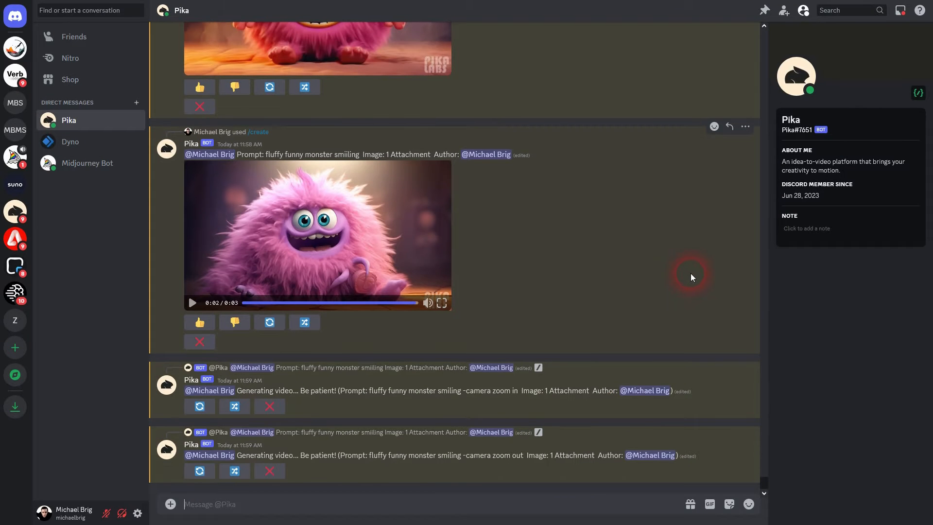
pyautogui.click(15, 214)
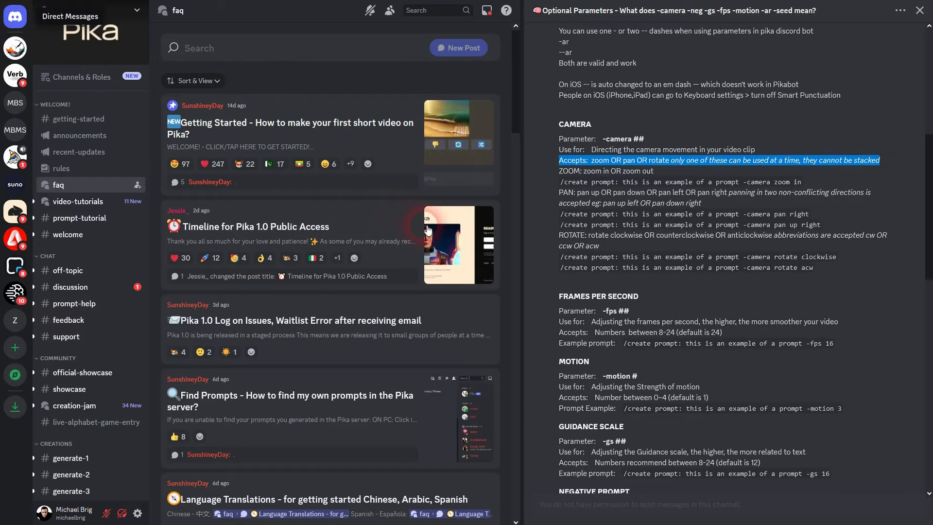
pyautogui.click(68, 121)
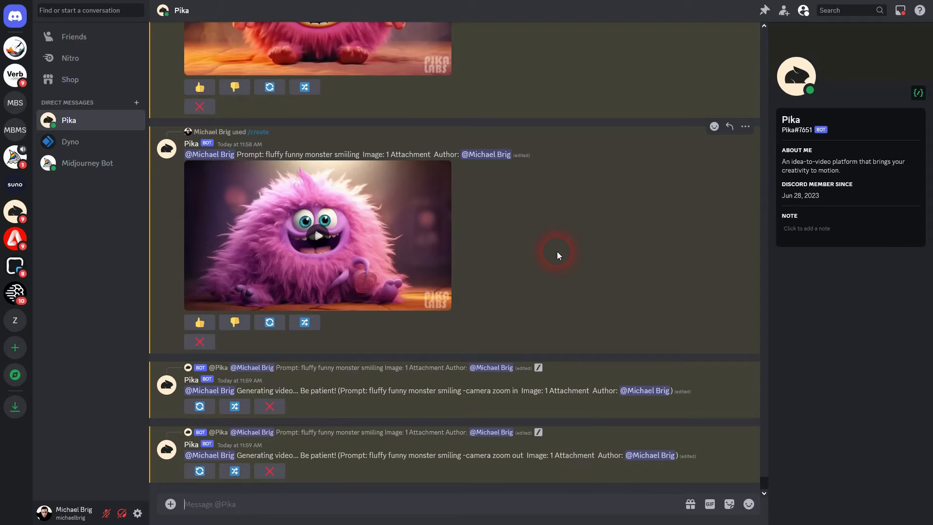
# - Scroll the Pika DM to view the finished zoom in and zoom out monster clips
pyautogui.scroll(-3)
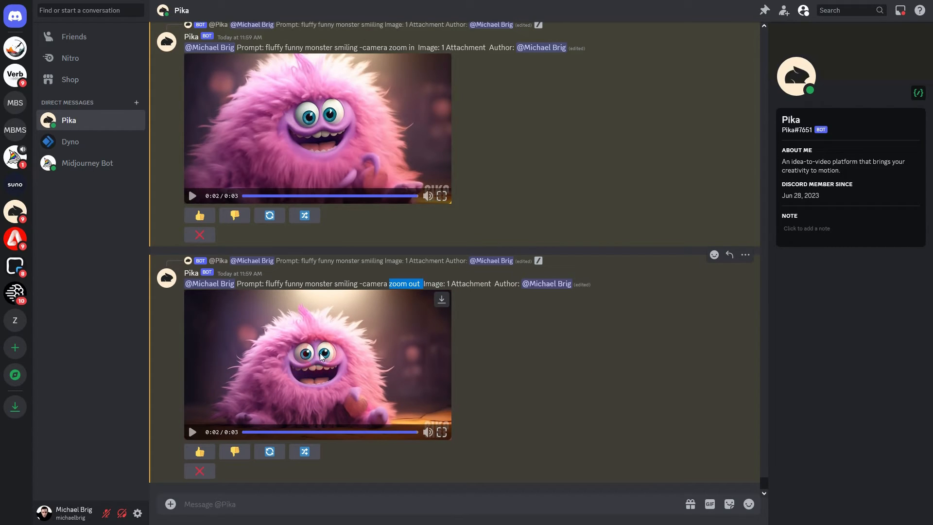
pyautogui.moveTo(363, 401)
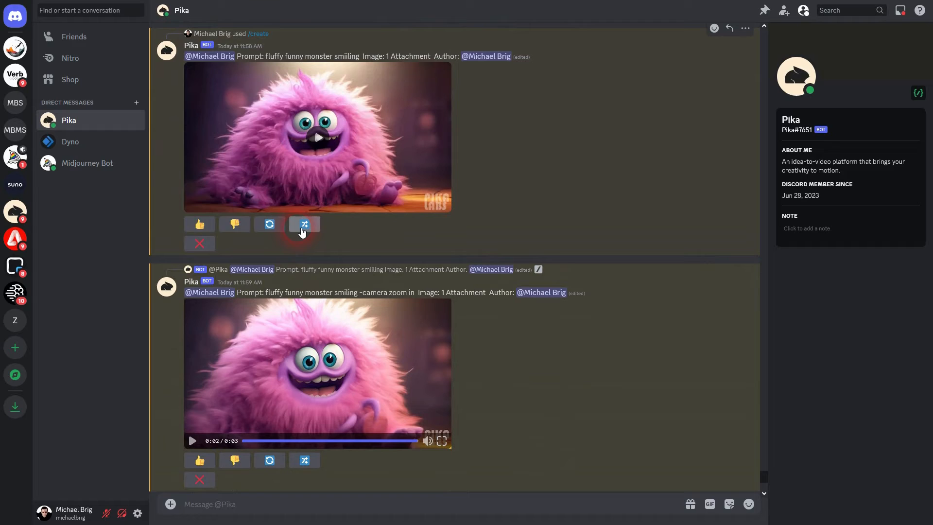
# - Remix the monster video with '-camera pan down' and submit the request
pyautogui.click(304, 224)
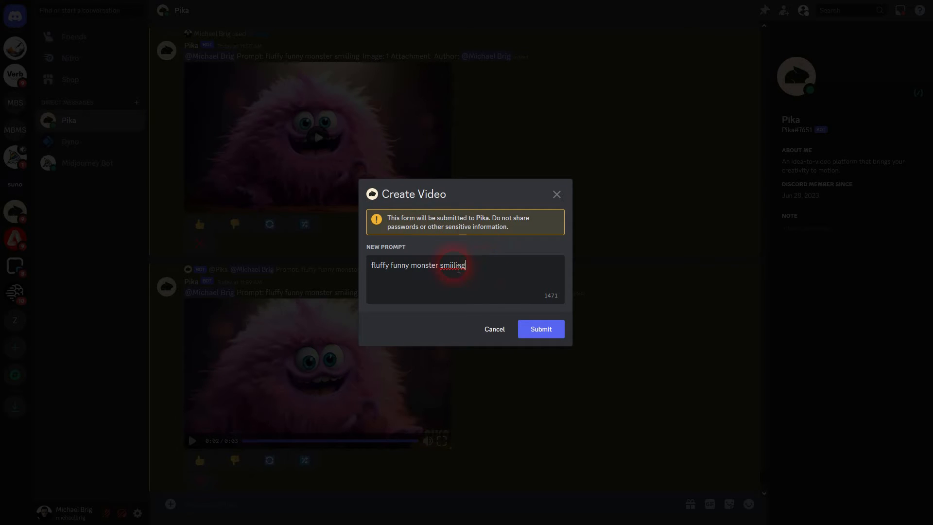
pyautogui.write('-camera zoom in')
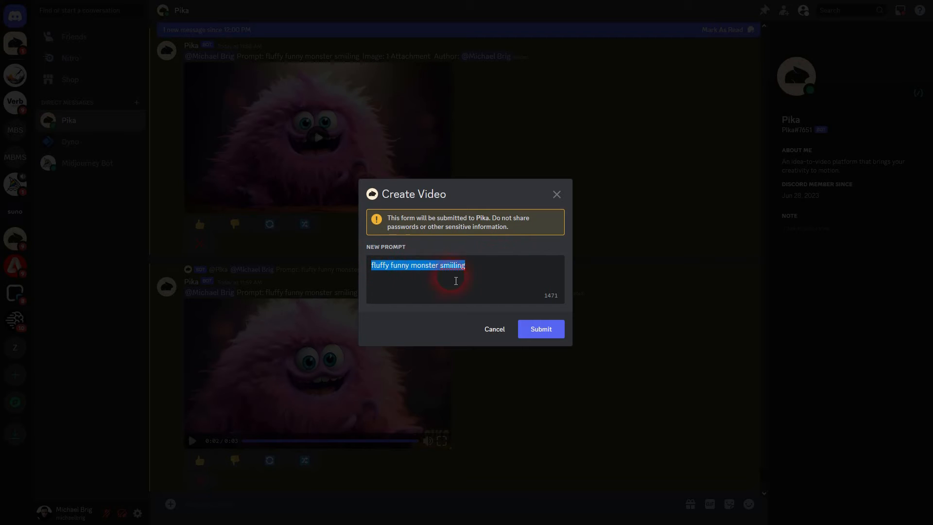
pyautogui.write('-camera pan d')
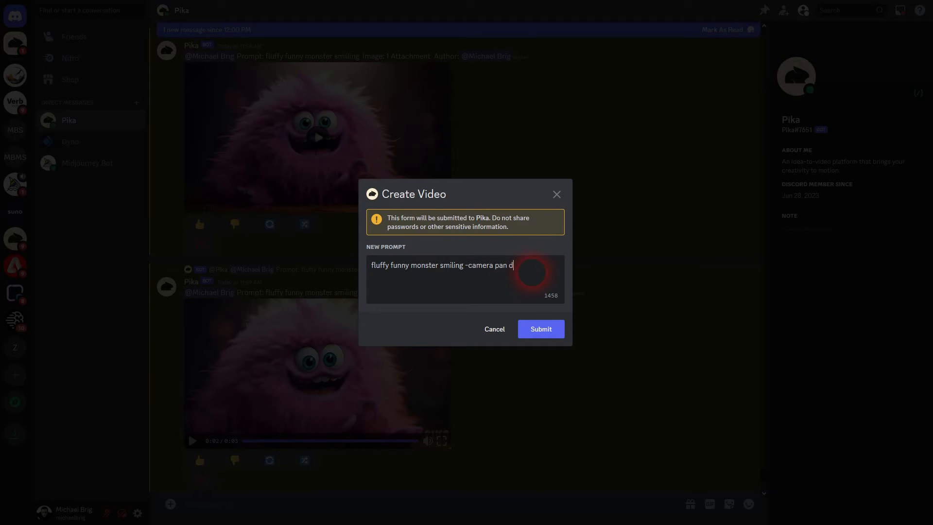
pyautogui.click(539, 328)
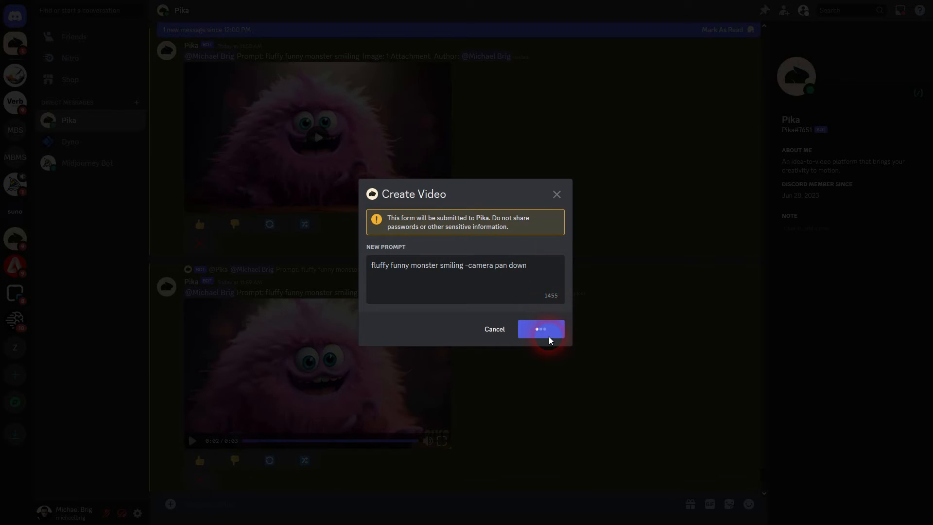
# - Submit two more remixes with '-camera pan up left' and '-camera pan down right'
pyautogui.click(540, 328)
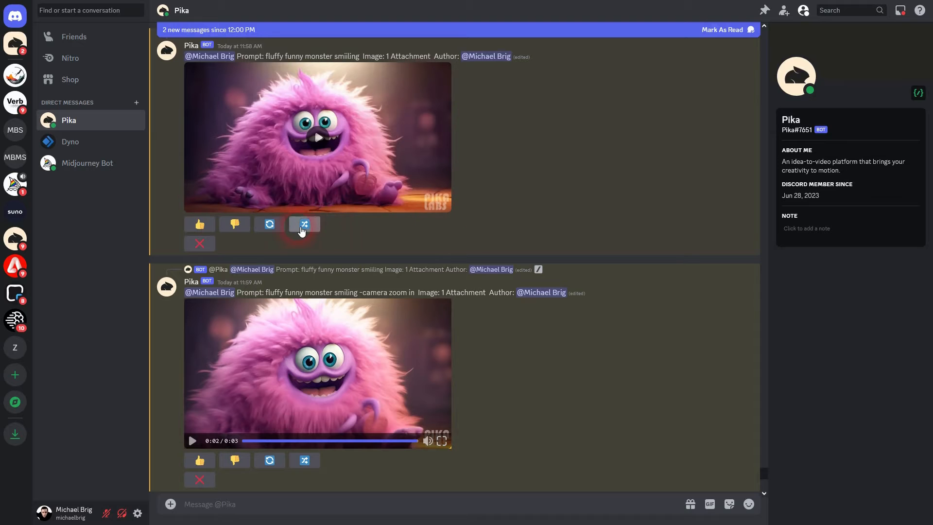
pyautogui.click(304, 225)
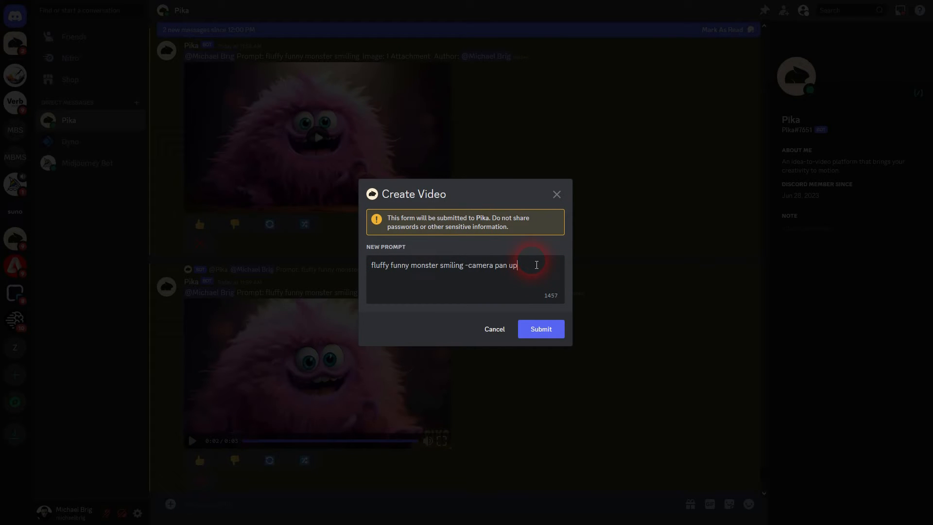
pyautogui.write('left')
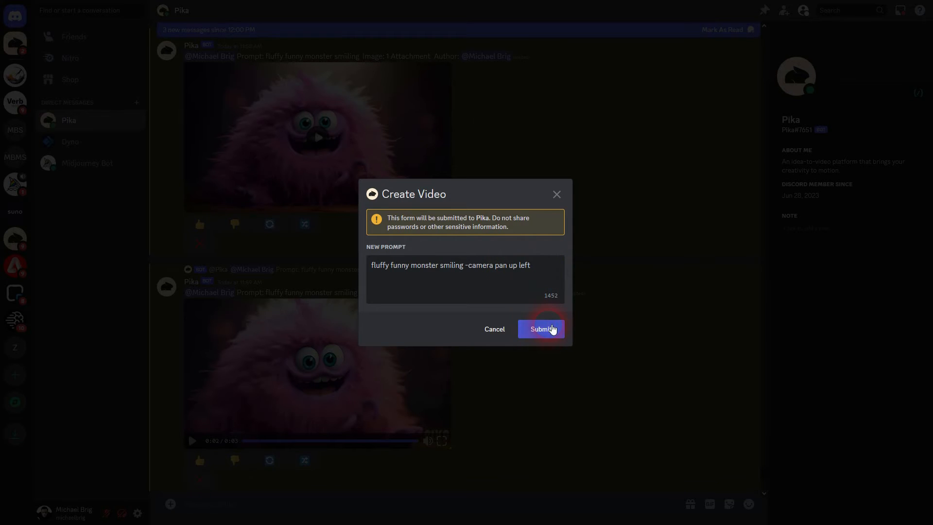
pyautogui.click(540, 329)
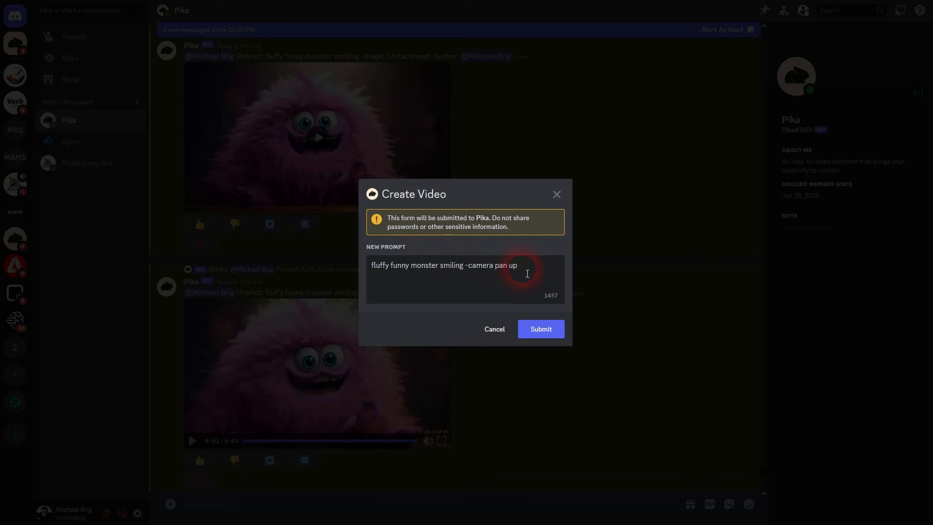
pyautogui.write('down right')
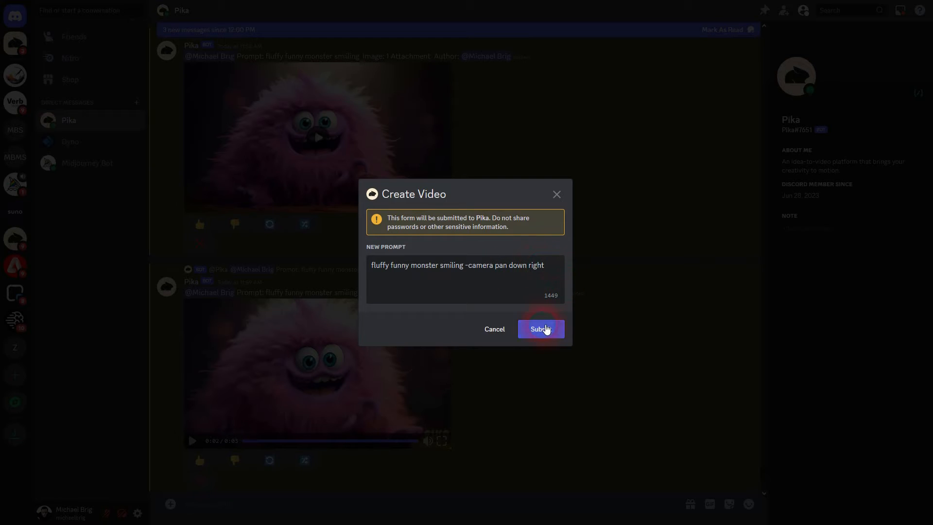
pyautogui.click(539, 329)
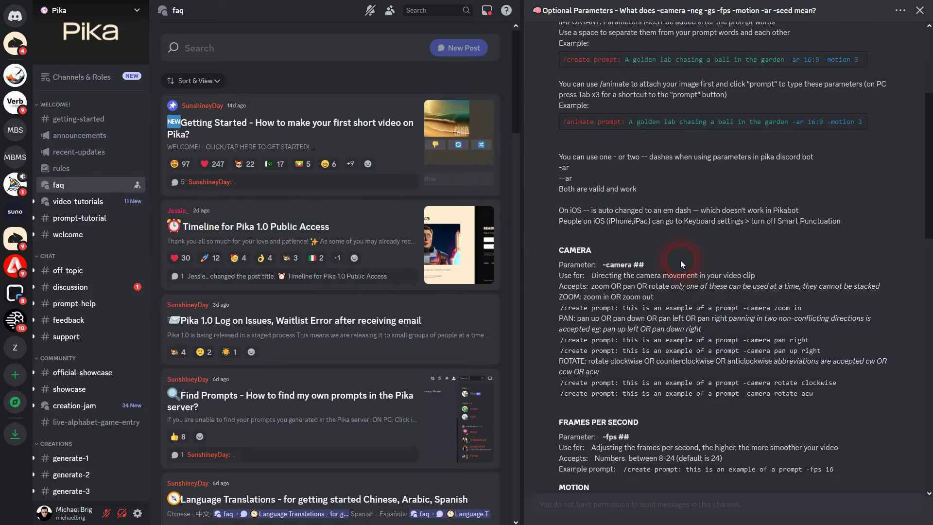
pyautogui.moveTo(557, 318); pyautogui.dragTo(636, 317)
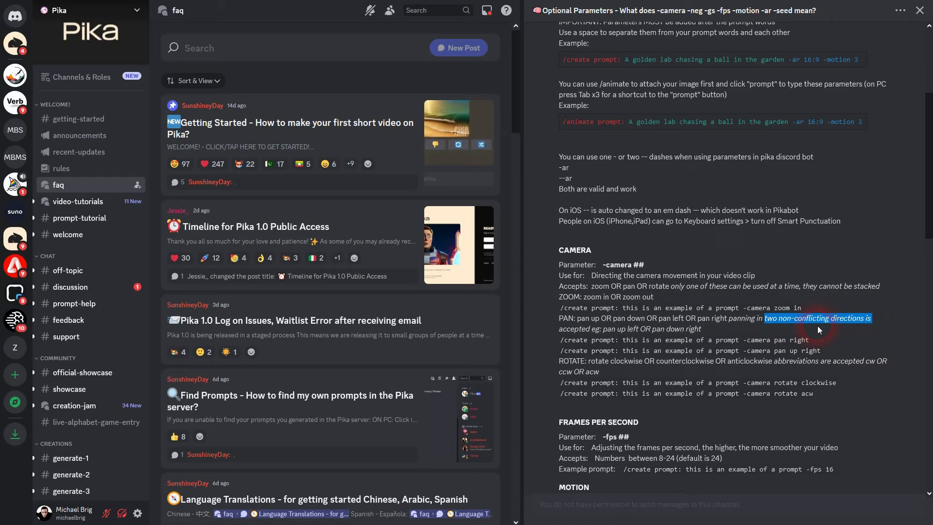
pyautogui.moveTo(622, 334)
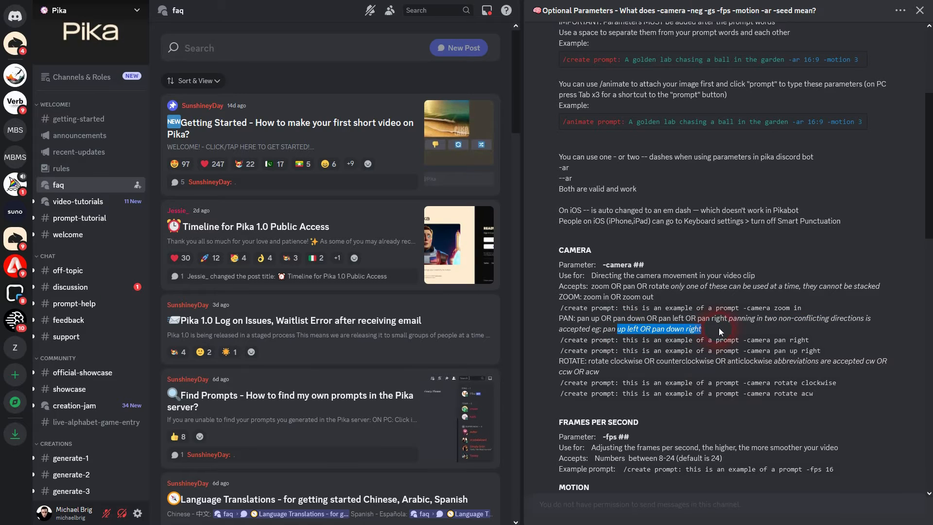
pyautogui.moveTo(790, 353)
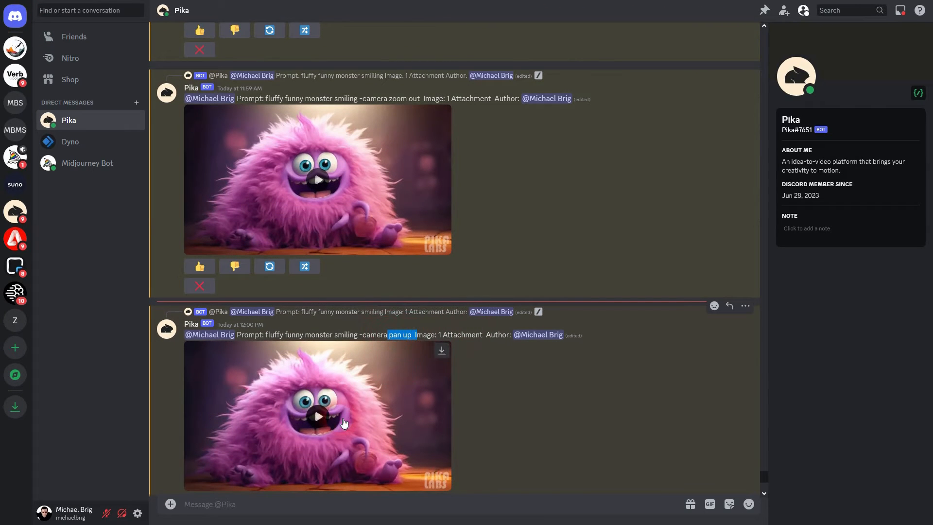
pyautogui.click(317, 414)
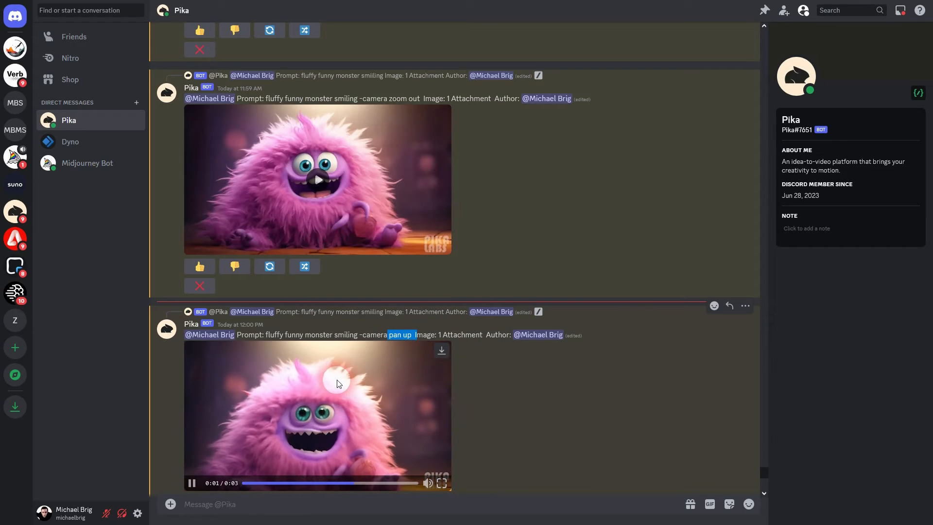
pyautogui.click(192, 483)
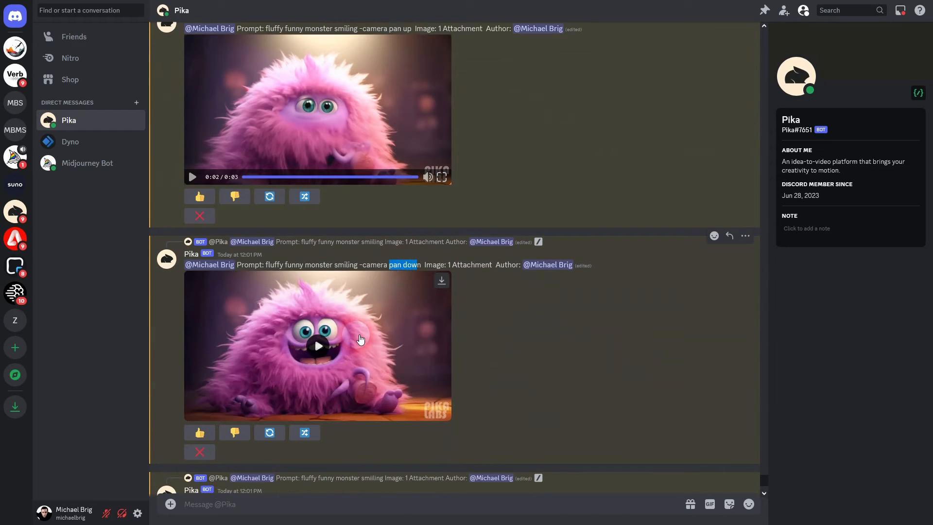
pyautogui.click(316, 346)
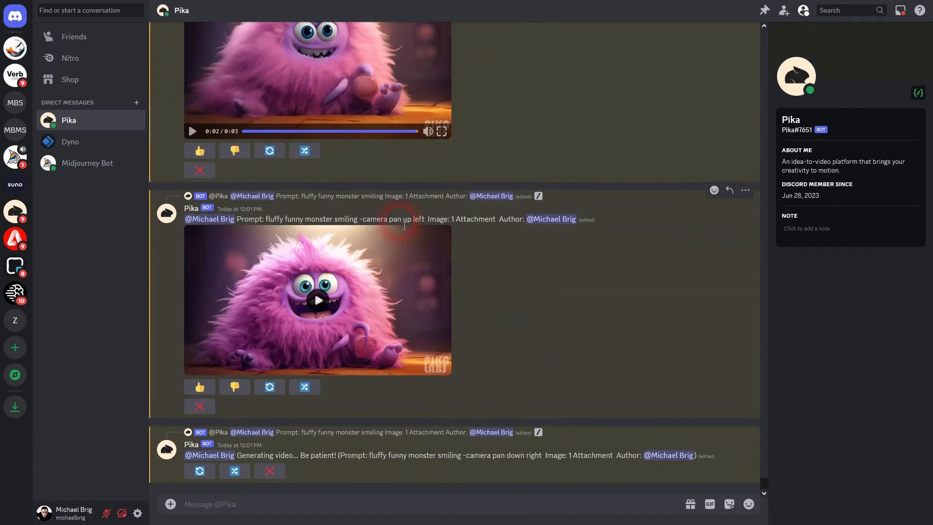
pyautogui.click(316, 300)
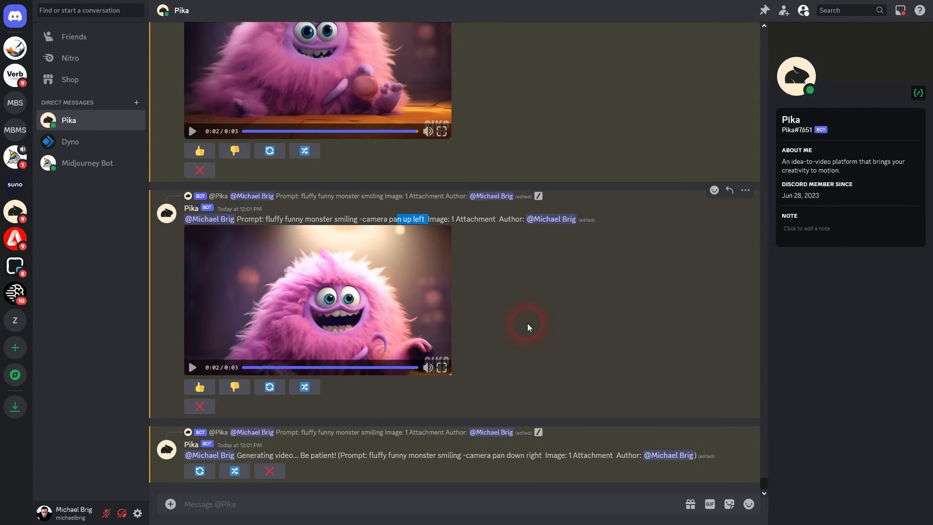
pyautogui.scroll(-3)
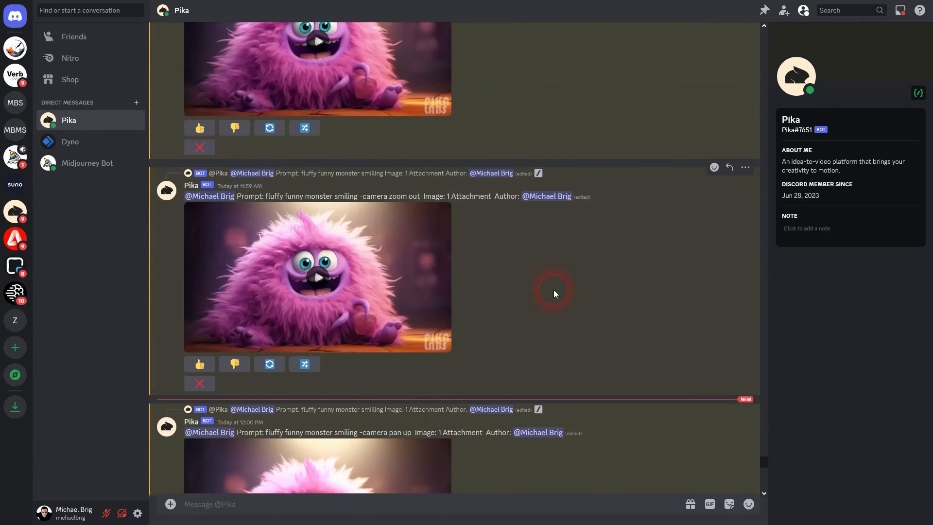
pyautogui.scroll(-3)
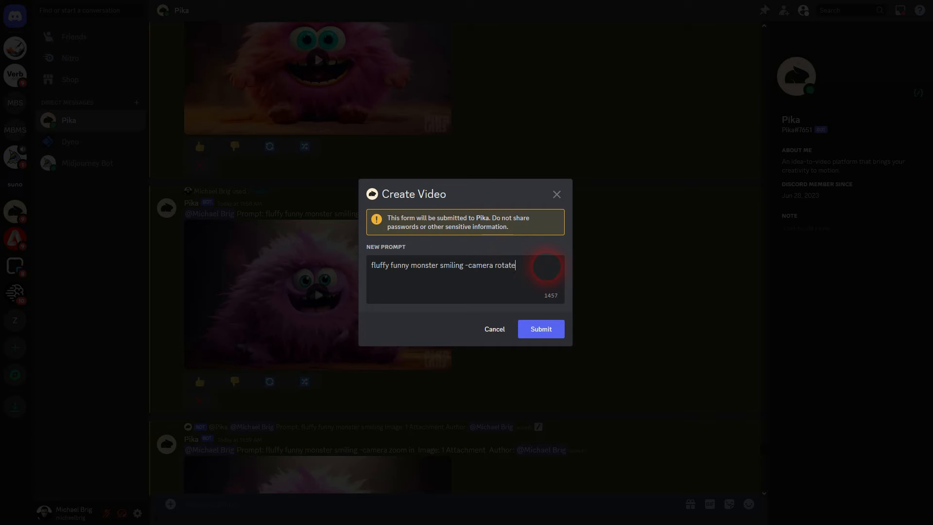
# - Submit the monster remix with '-camera rotate clockwise'
pyautogui.write('d')
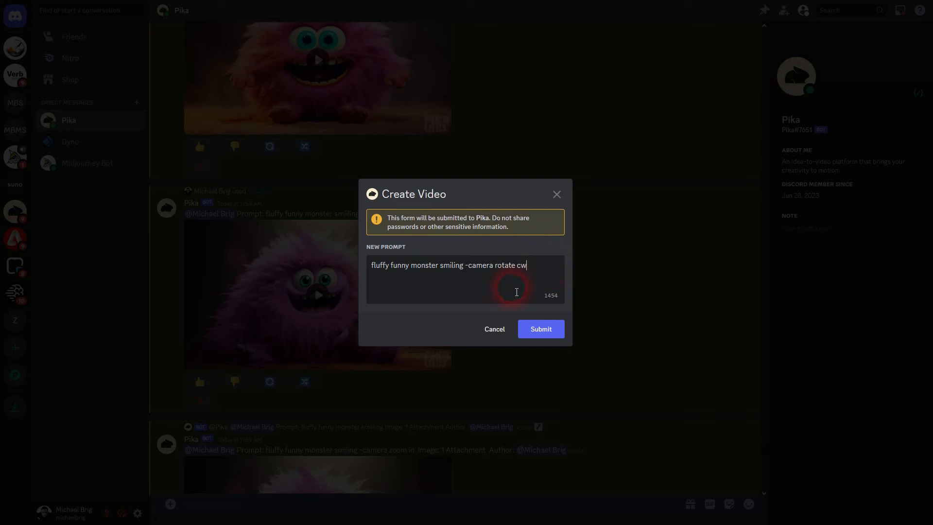
pyautogui.write('clockwise')
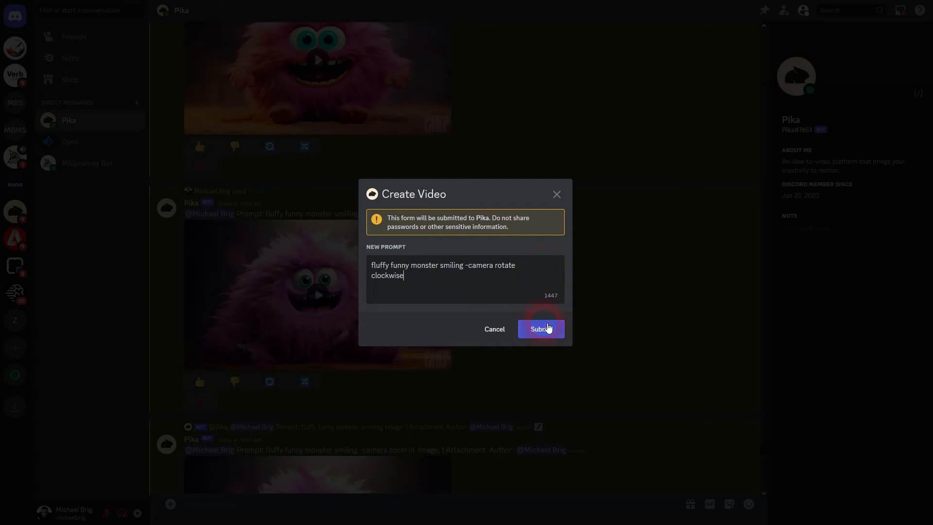
pyautogui.click(539, 329)
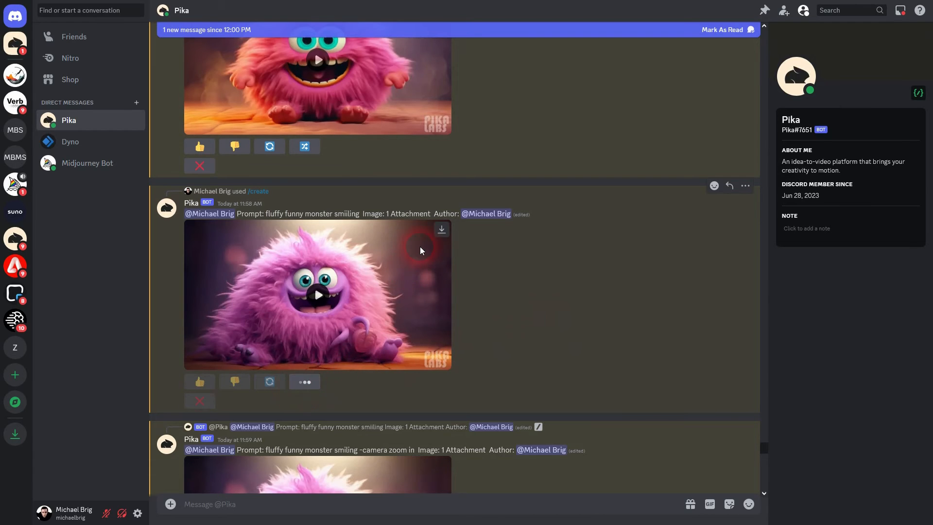
# - Remix an existing video, replacing the pan direction with 'rotate ccw', and submit it
pyautogui.click(304, 381)
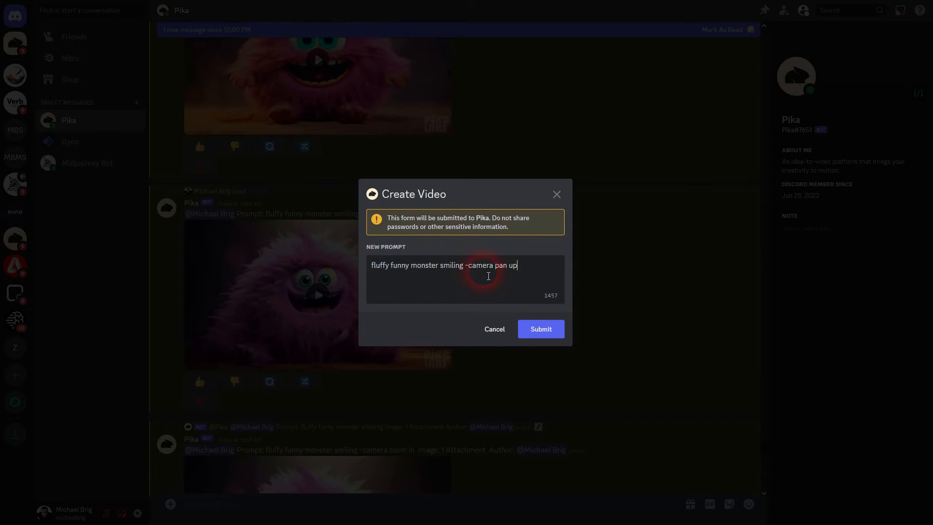
pyautogui.press('Backspace')
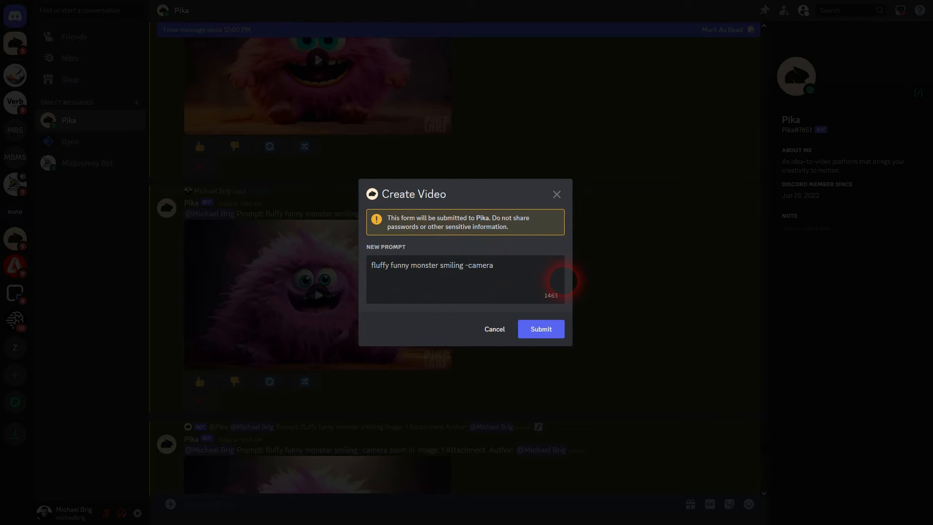
pyautogui.write('rotate')
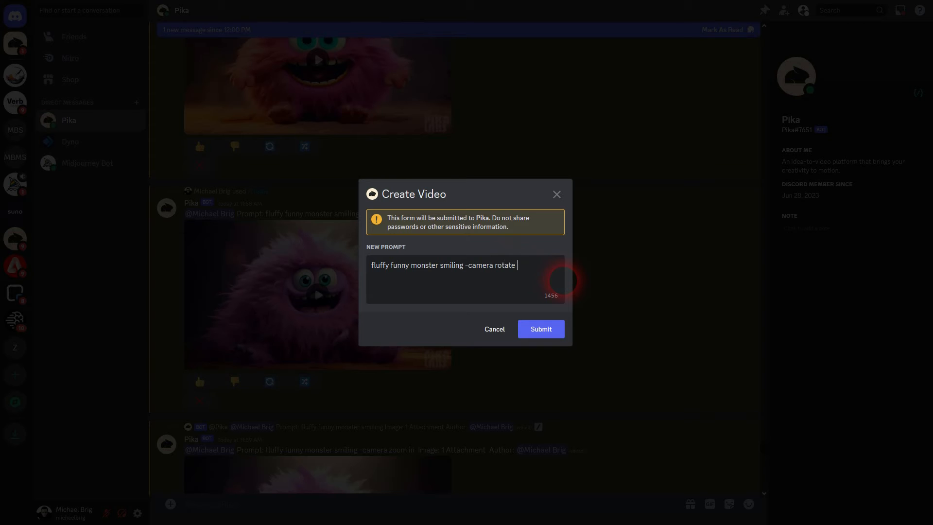
pyautogui.write('ccw')
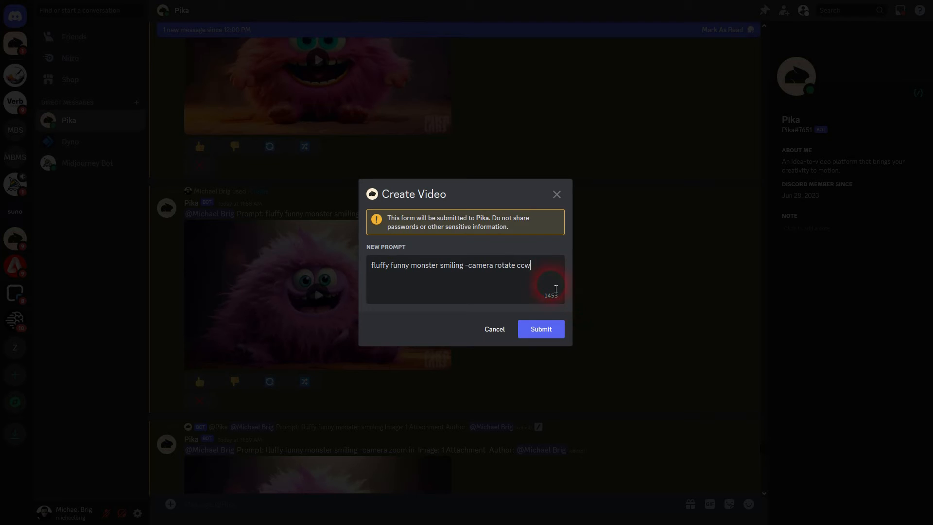
pyautogui.click(539, 328)
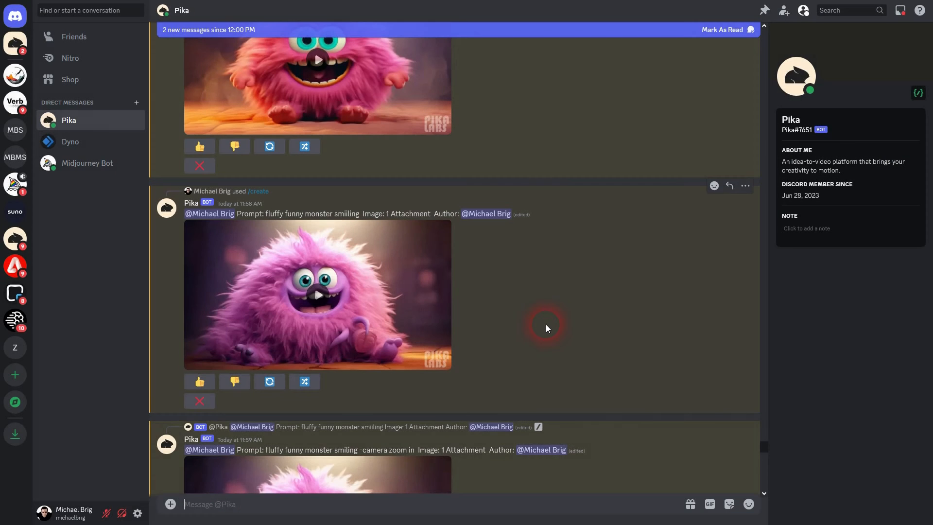
# - Remix the original monster video as 'smiling -camera rotate cw' and submit it
pyautogui.click(304, 381)
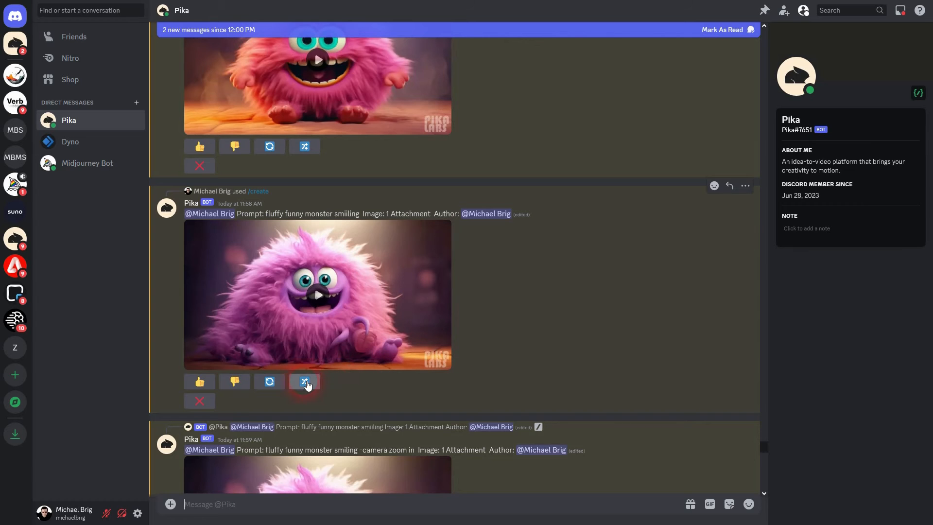
pyautogui.click(303, 381)
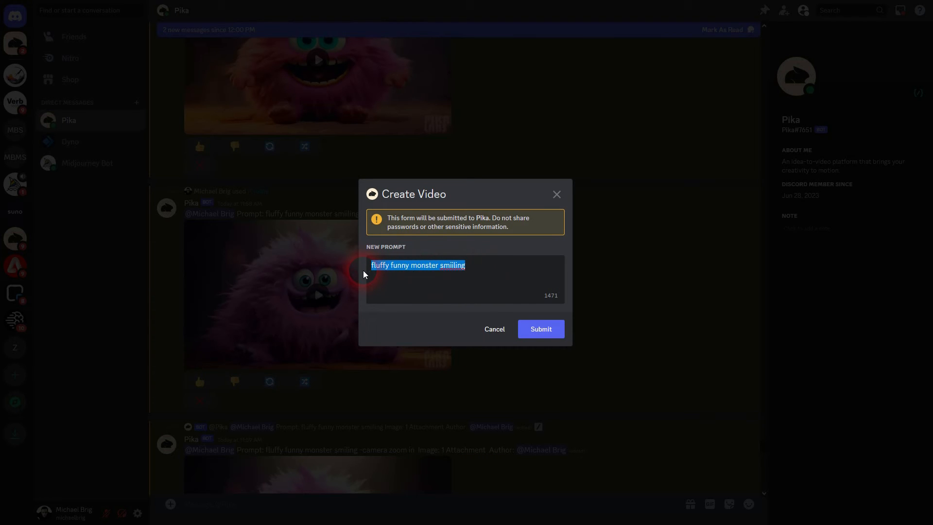
pyautogui.write('smiling -camera r')
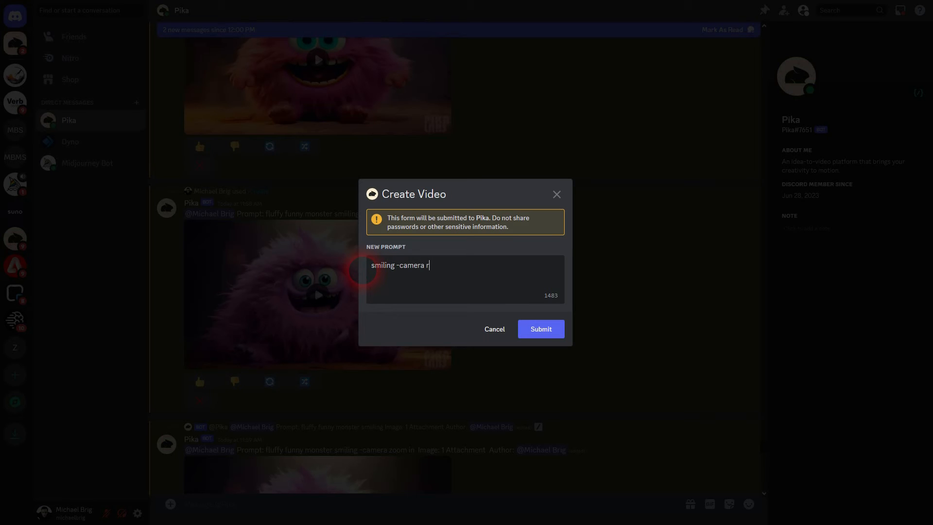
pyautogui.write('otate cw')
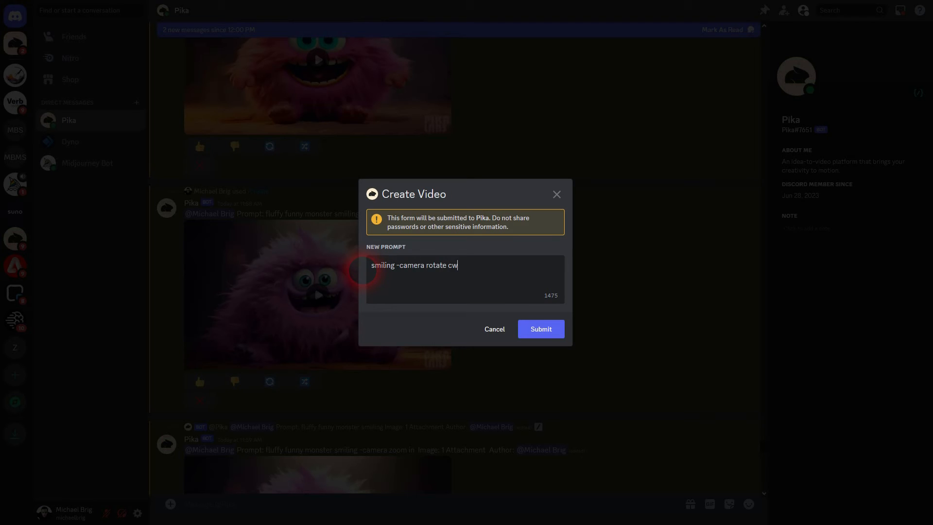
pyautogui.click(539, 328)
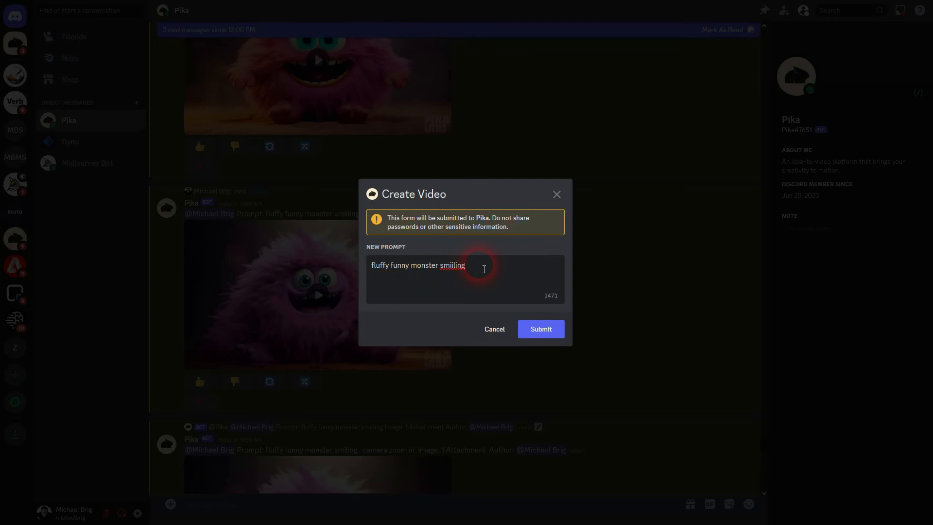
# - Submit a final smiling monster remix with the anticlockwise (acw/ccw) rotate parameter
pyautogui.write('smiling -camera rotate')
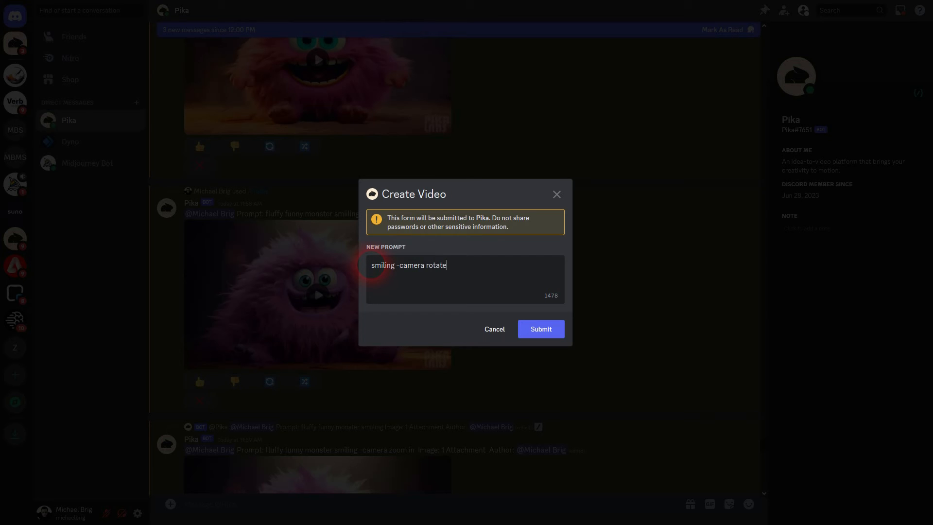
pyautogui.write('ccw')
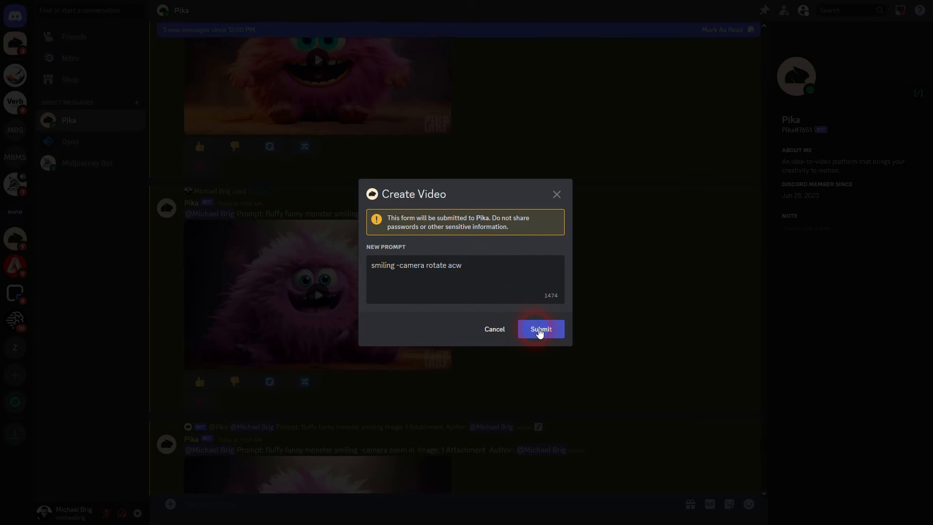
pyautogui.click(539, 328)
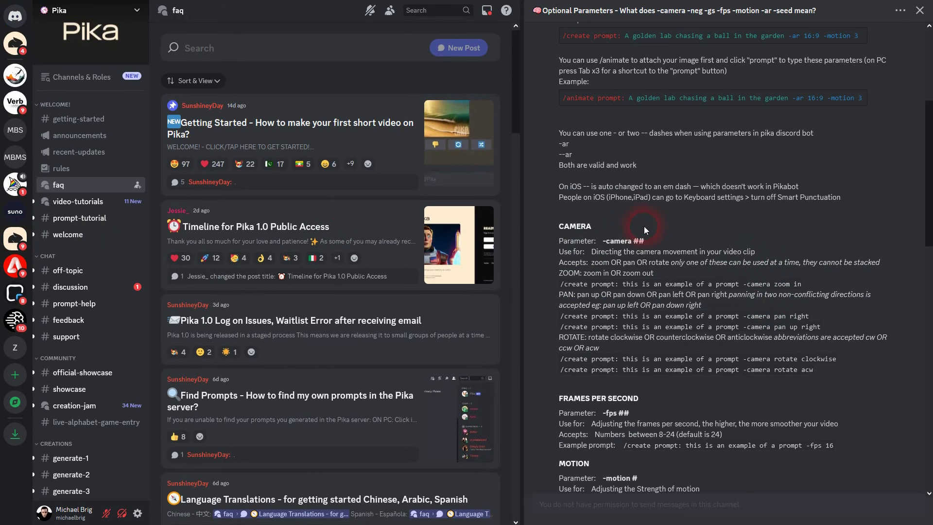
# - Highlight text in the FAQ post's CAMERA section on optional parameters
pyautogui.moveTo(558, 338); pyautogui.dragTo(708, 337)
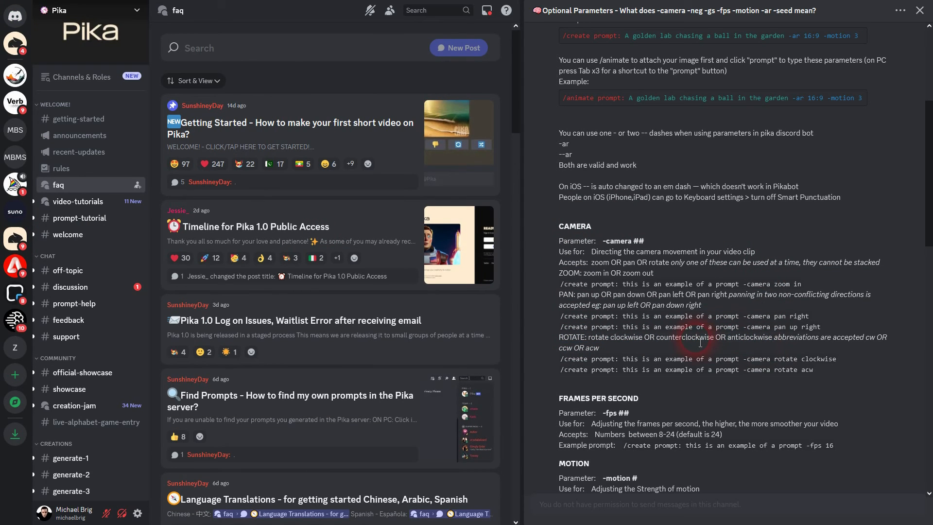
pyautogui.doubleClick(684, 337)
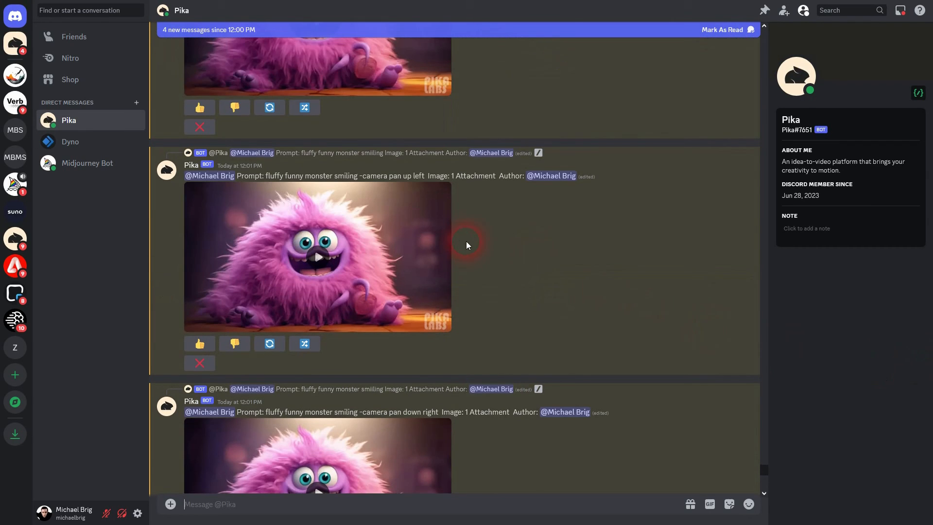
# - Scroll to the finished rotation clips, play the rotate acw video and rewind the rotate cw one
pyautogui.scroll(-3)
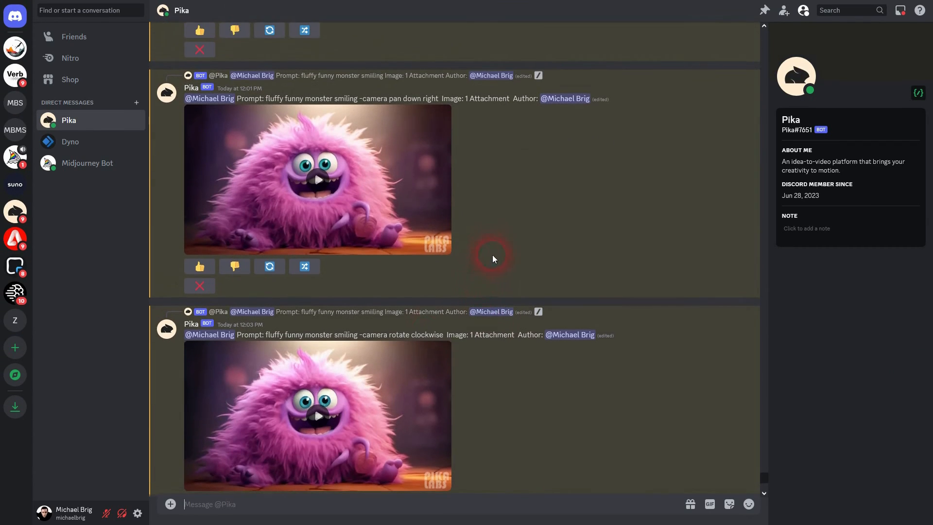
pyautogui.scroll(-3)
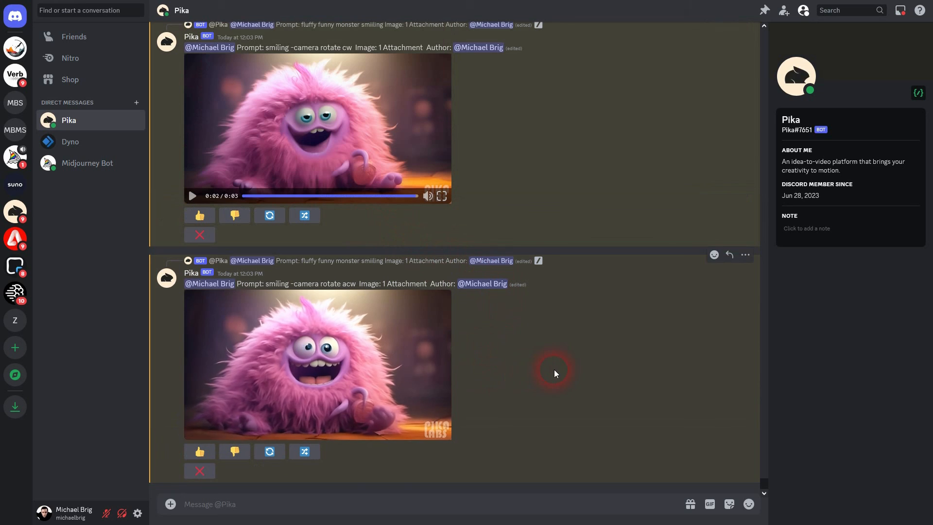
pyautogui.click(317, 366)
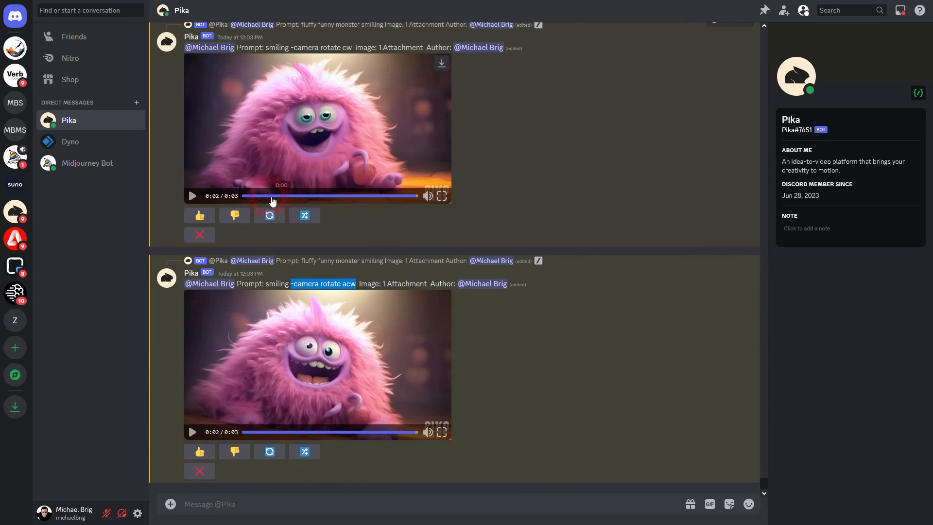
pyautogui.click(269, 216)
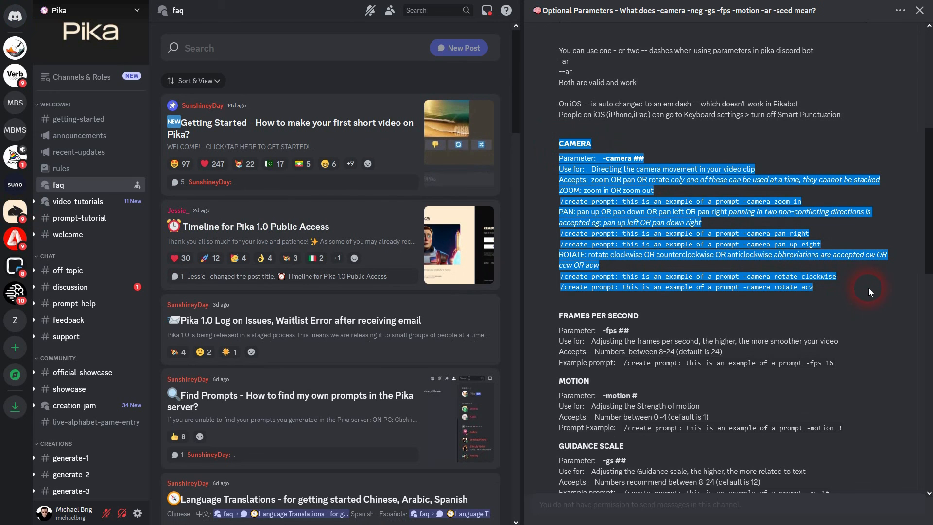
# - Clear the text highlight in the FAQ's CAMERA section
pyautogui.click(852, 286)
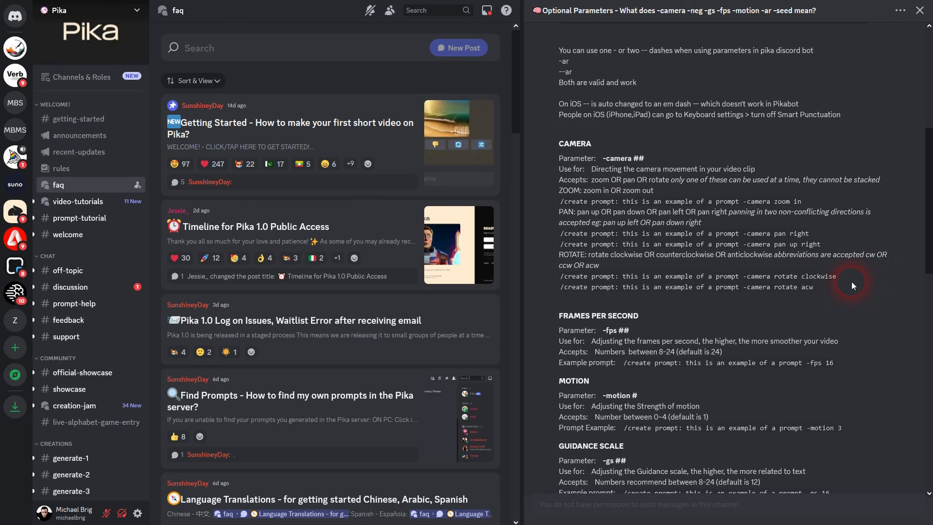